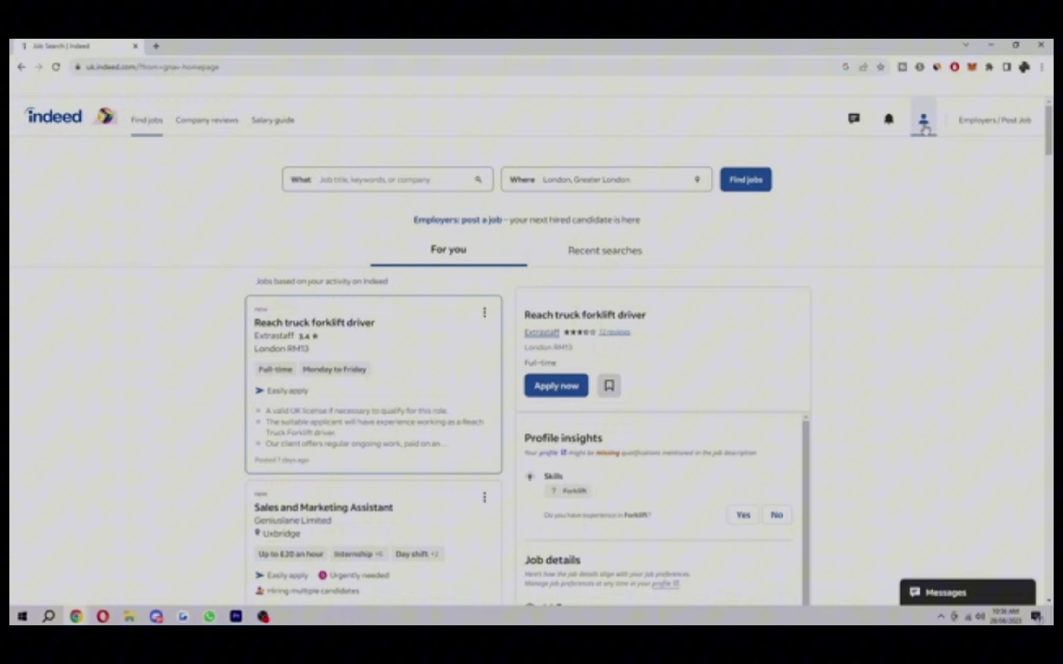
- Go to indeed.com/preferences to reach Indeed's search preferences page
text(indeed.com/preferences)
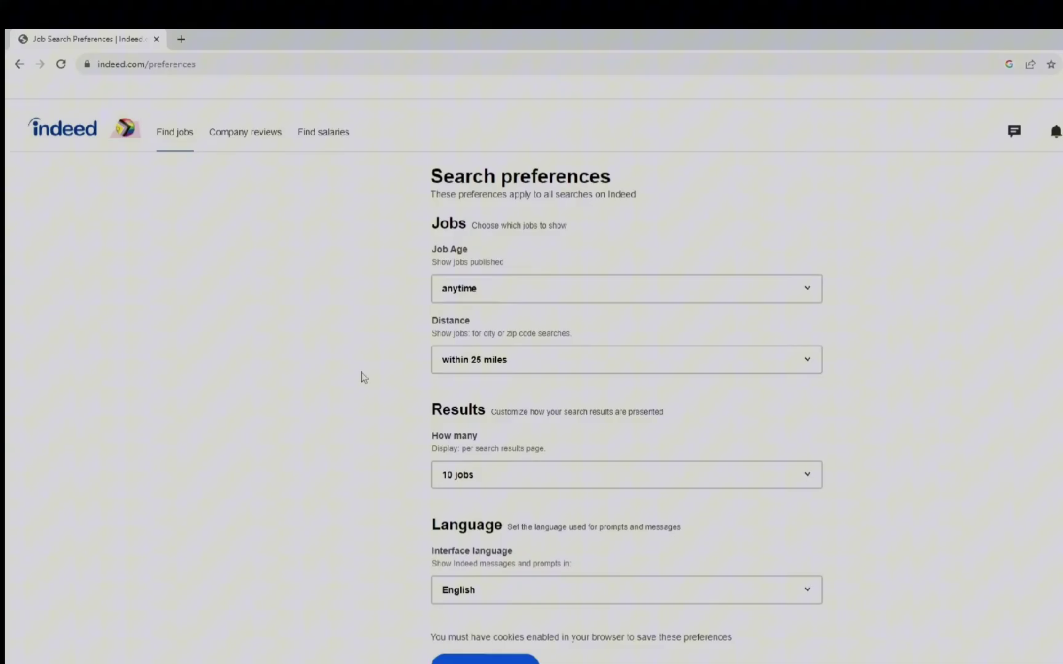
- Expand the Interface language dropdown to list Chinese, French, Spanish and other languages
click(526, 405)
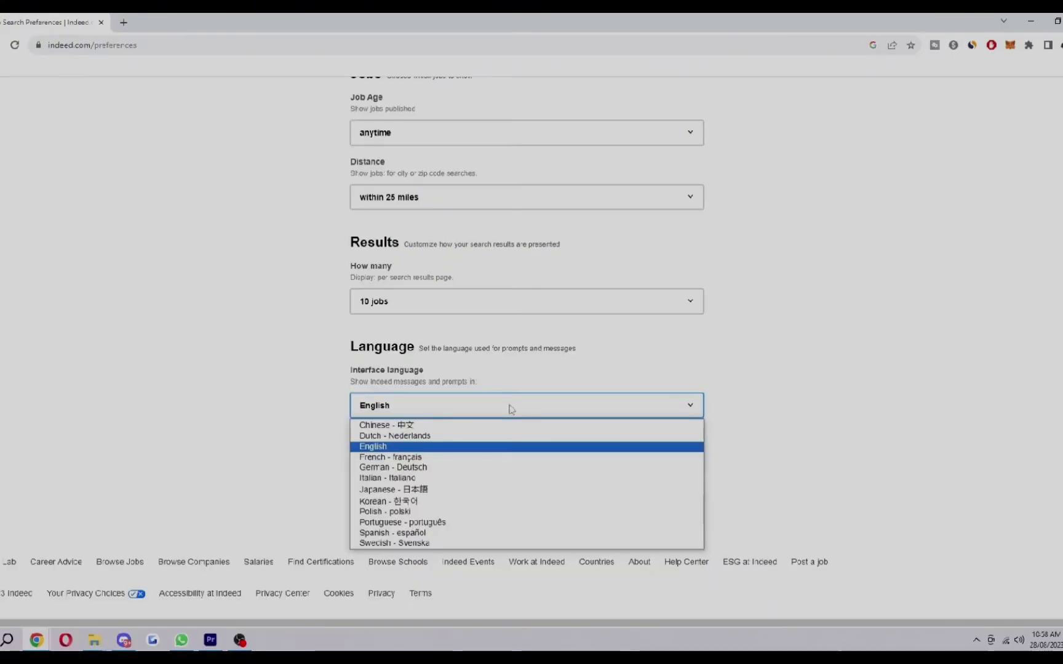